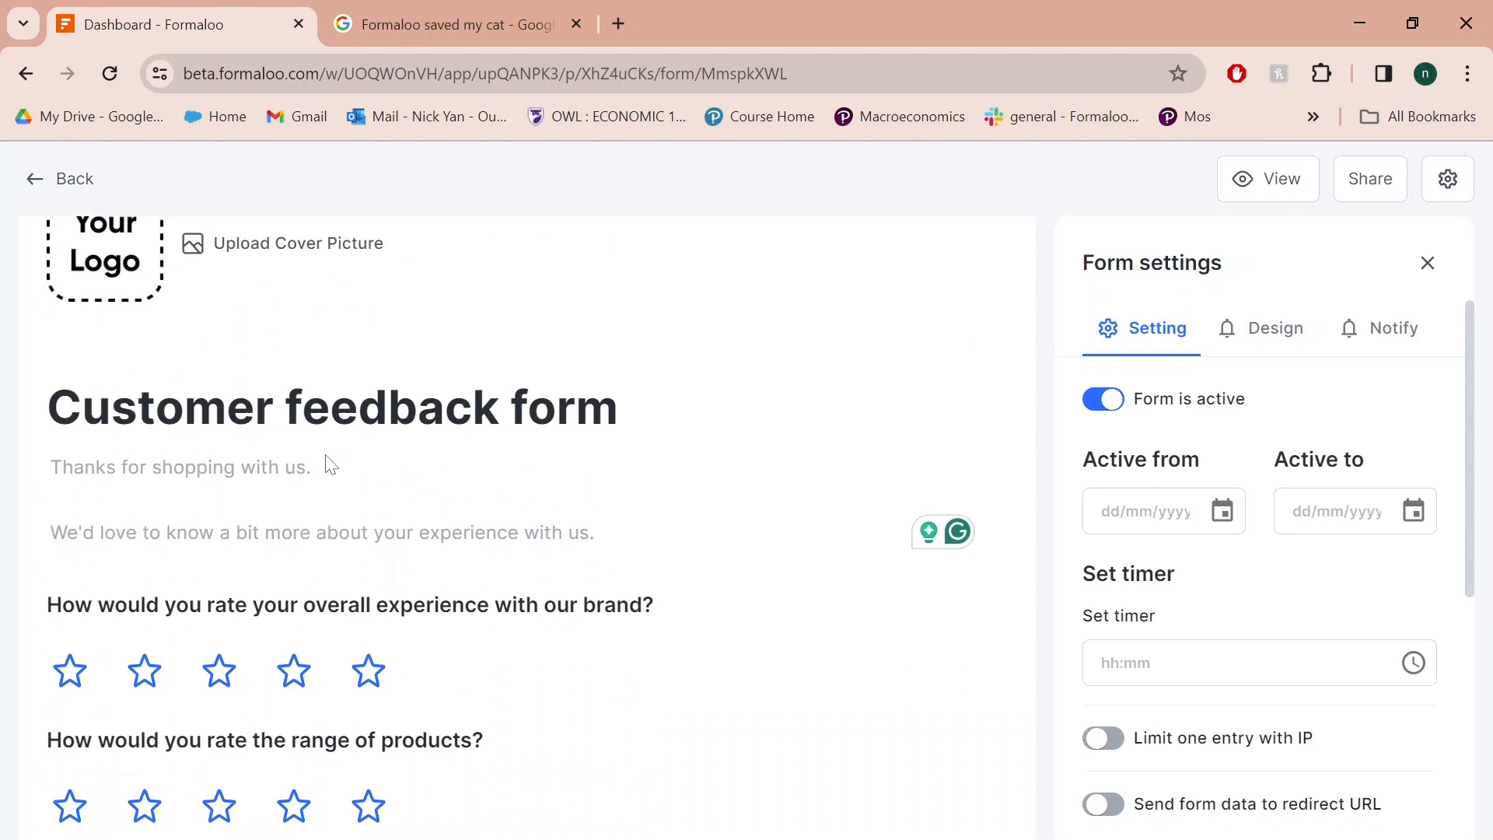
Step: View the live Customer feedback form as a respondent, then return to the editor tab
click(1280, 179)
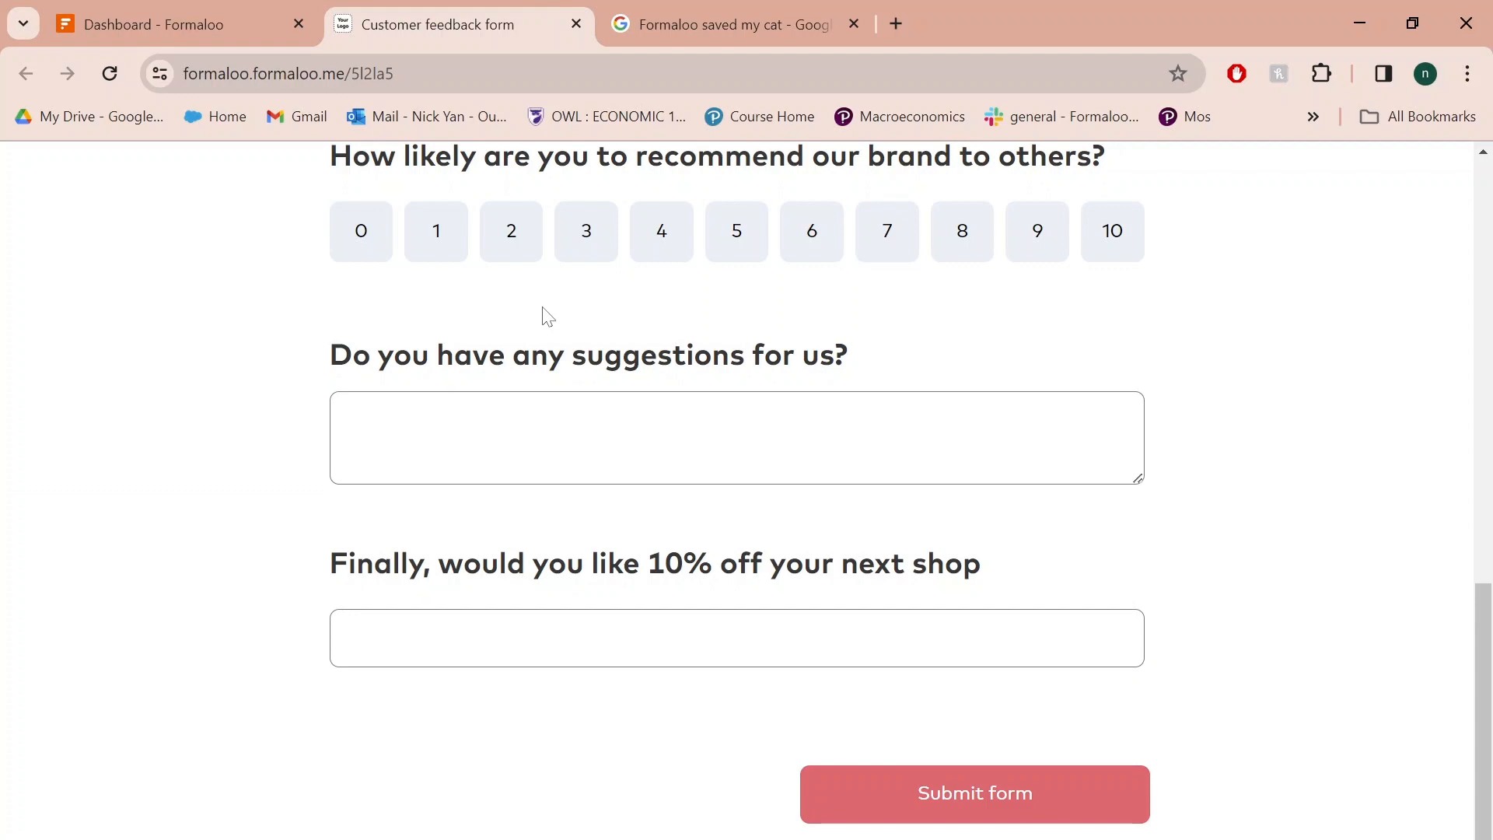
click(143, 24)
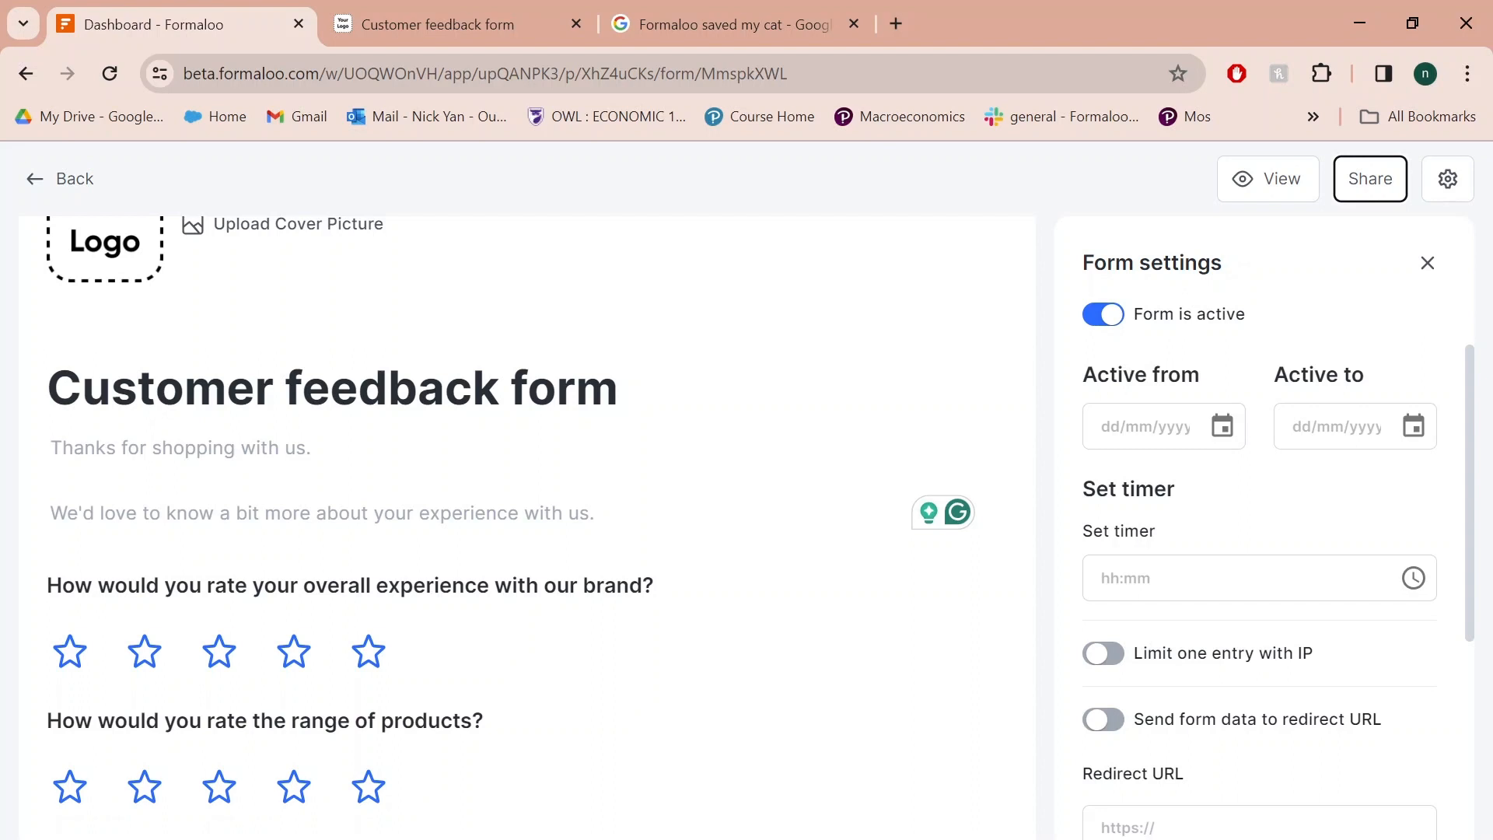